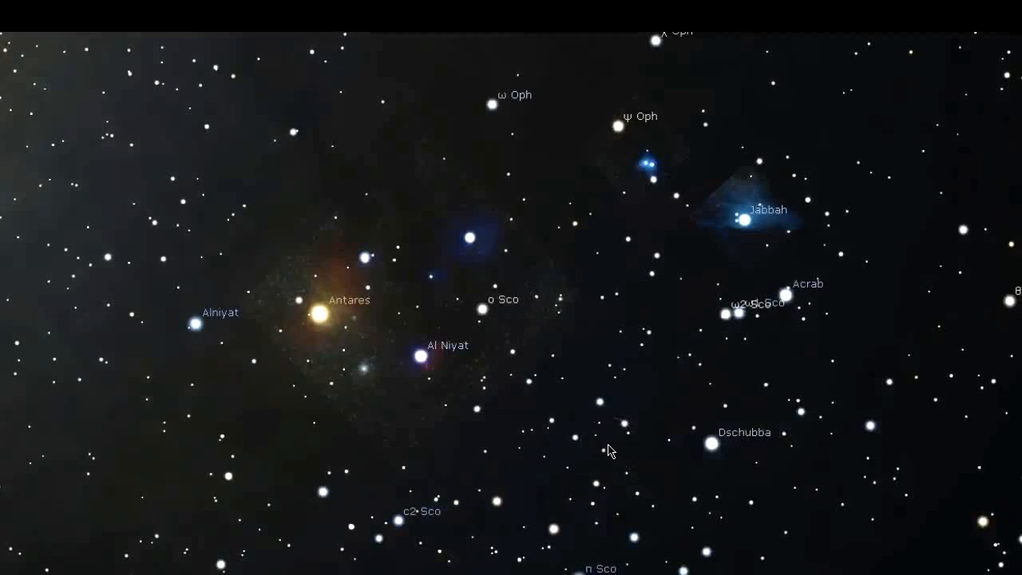
# - Inspect the VdB 100 nebula around Jabbah and the dark nebula B 42
pyautogui.click(569, 471)
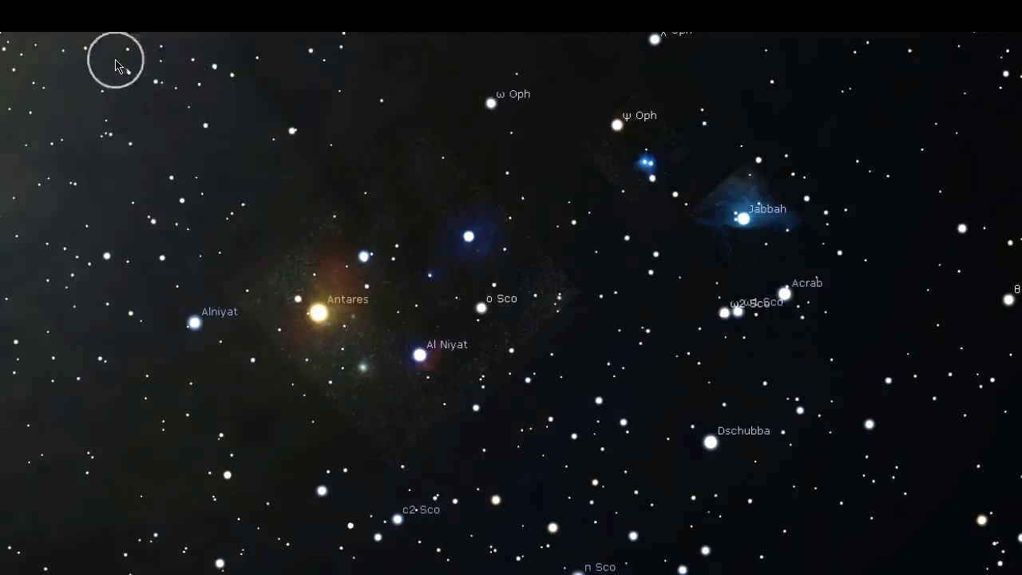
pyautogui.moveTo(160, 142)
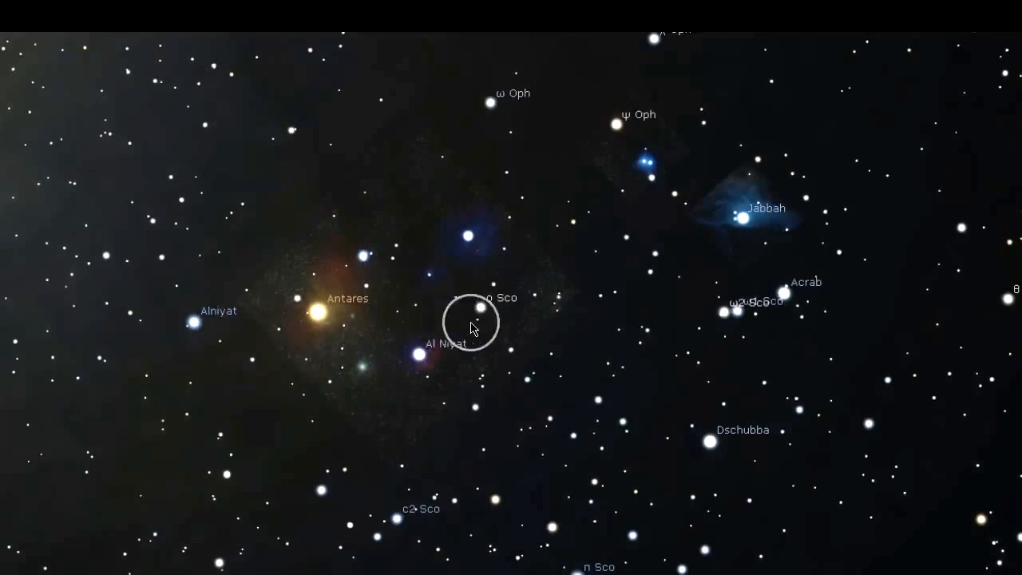
pyautogui.click(743, 216)
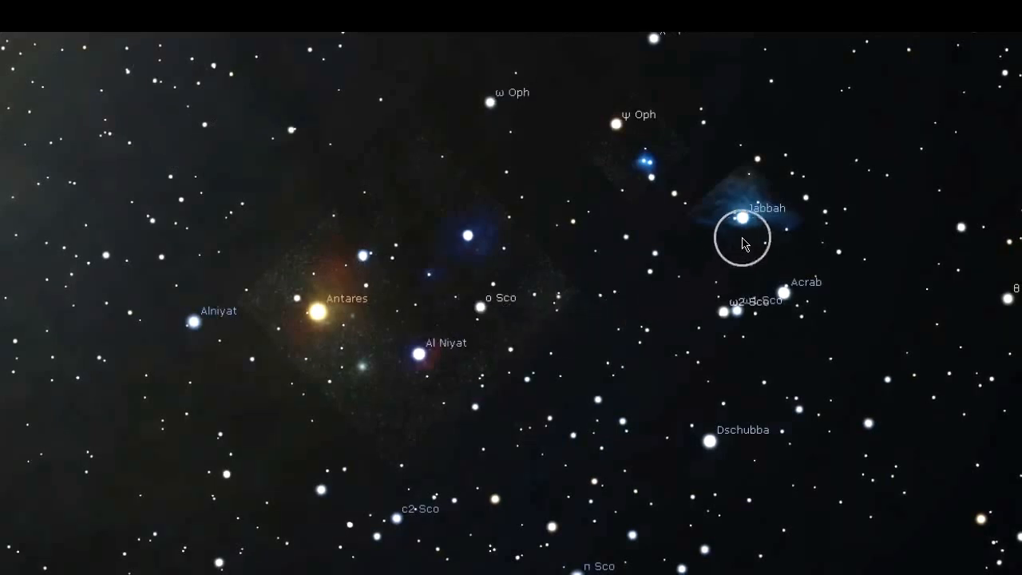
pyautogui.click(742, 216)
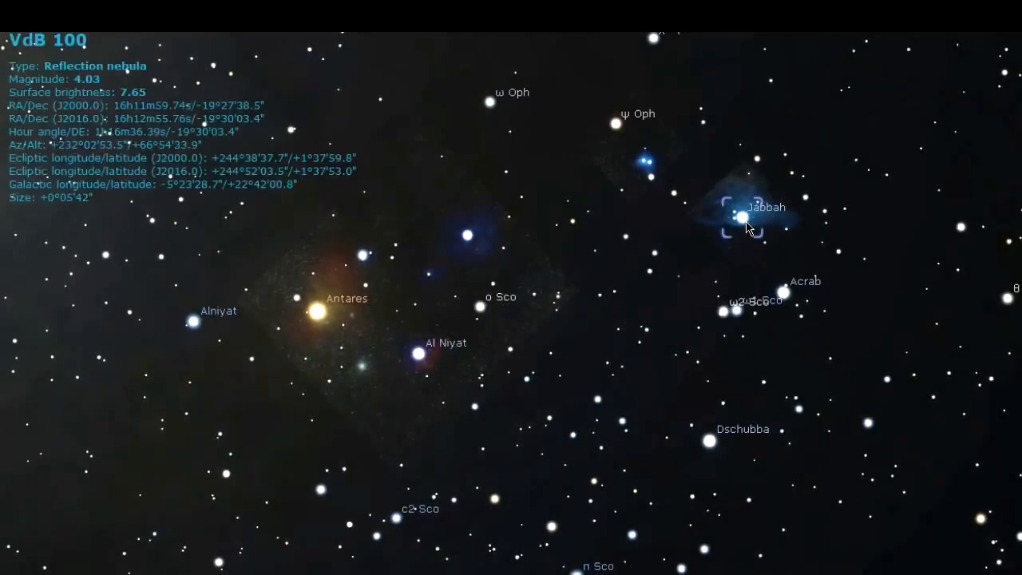
pyautogui.click(642, 168)
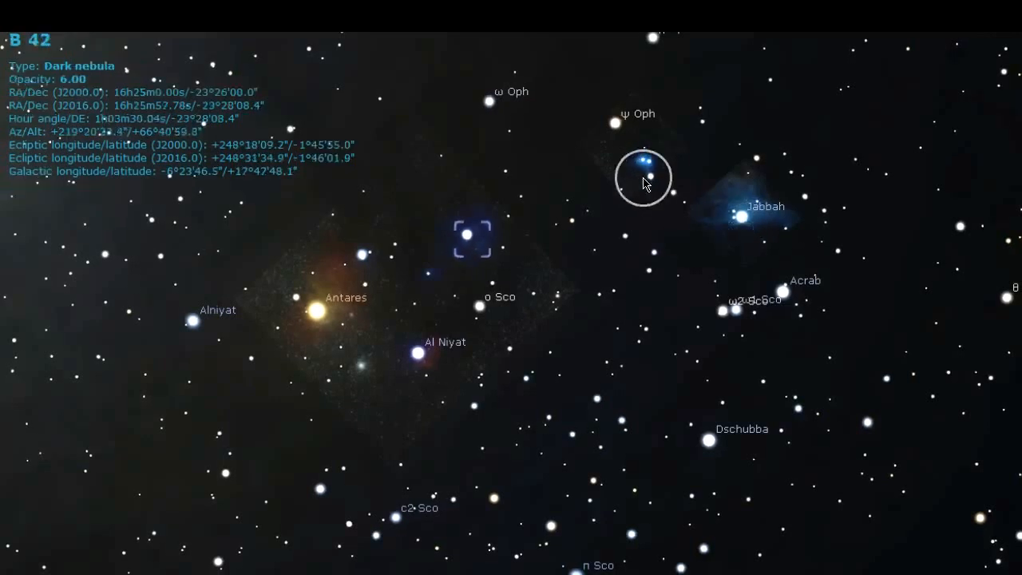
# - Inspect dark nebula LDN 1719 near ψ Oph, then select VdB 107 around Antares
pyautogui.click(317, 330)
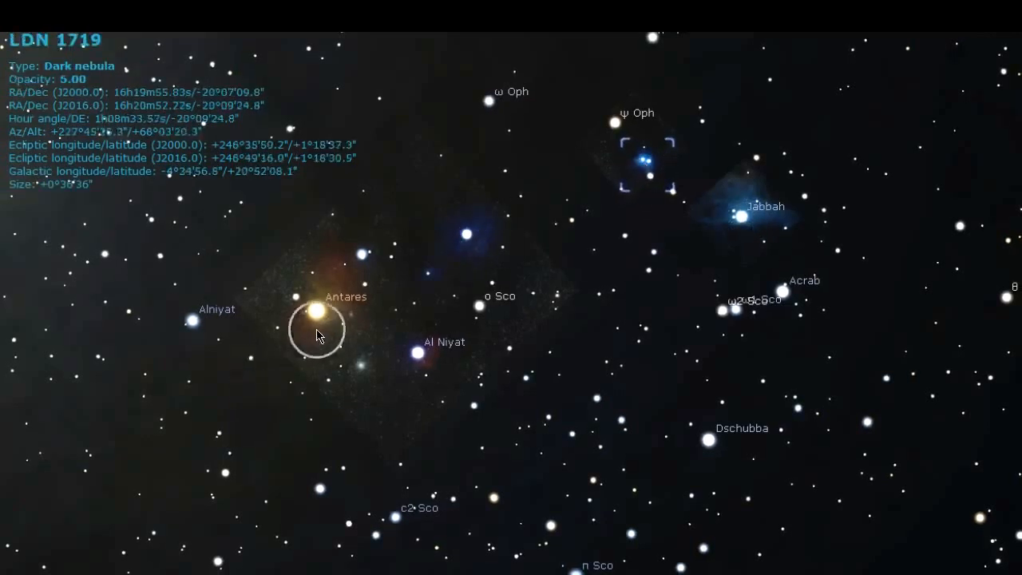
pyautogui.click(415, 530)
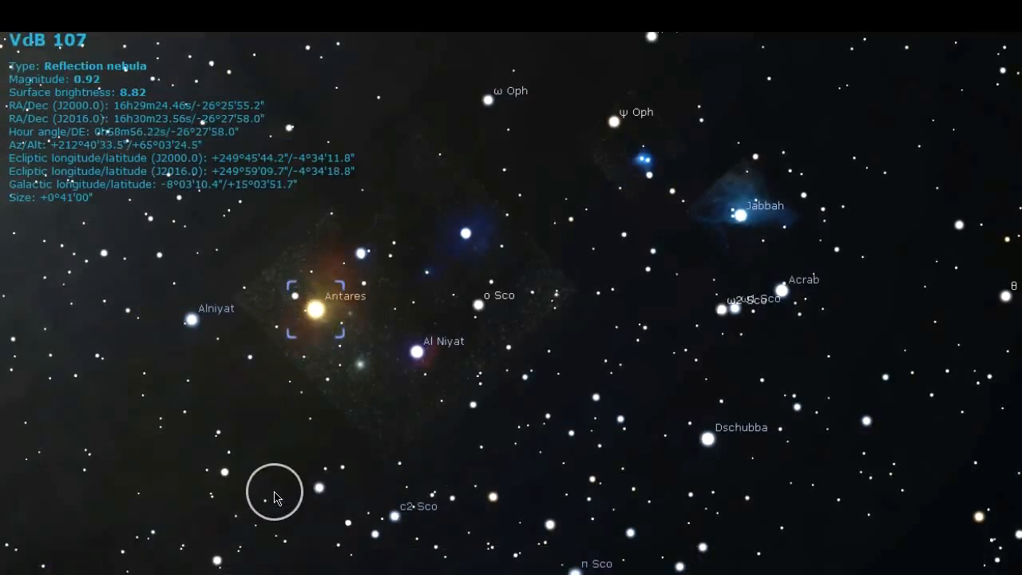
pyautogui.moveTo(283, 457)
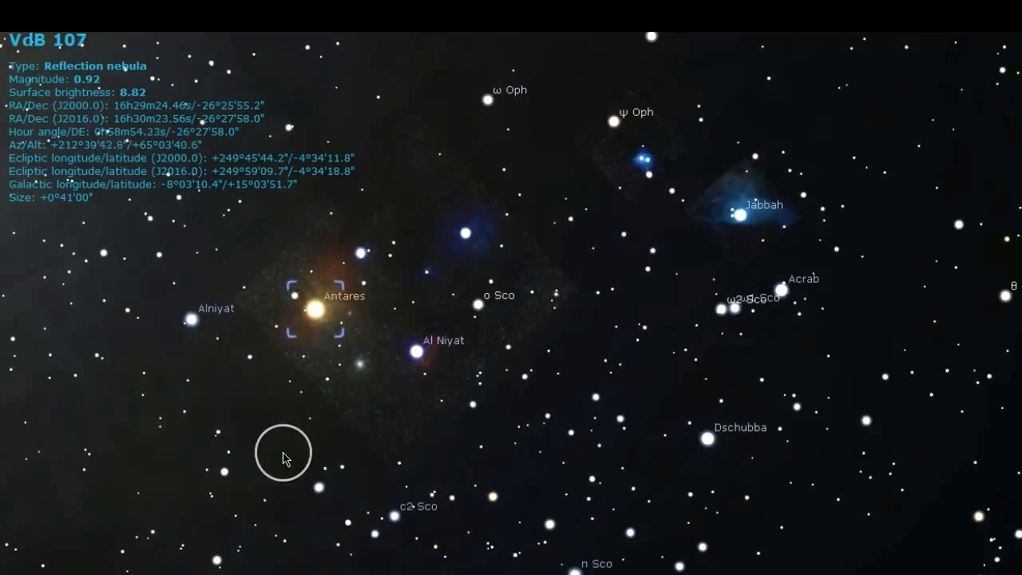
pyautogui.moveTo(289, 487)
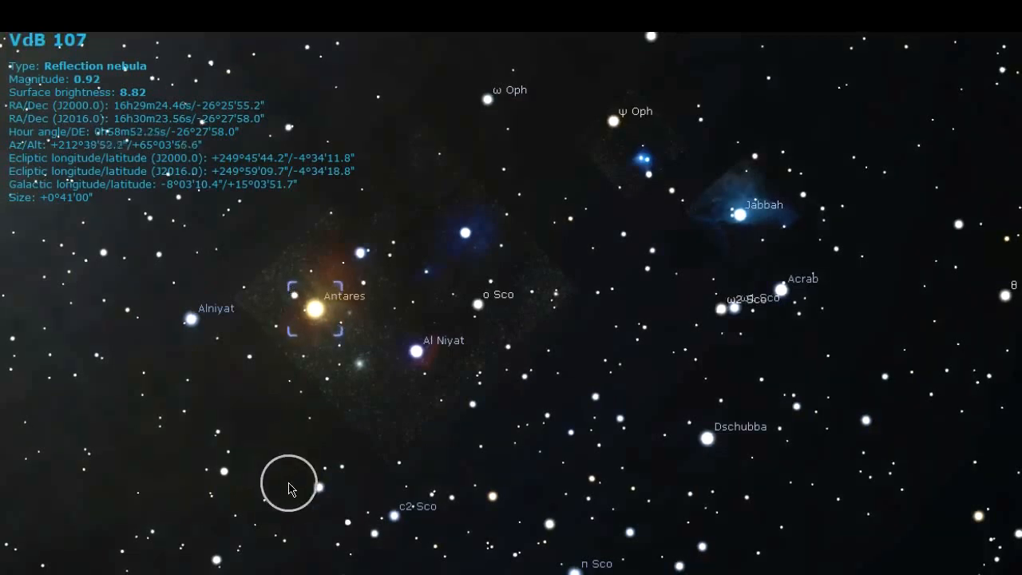
pyautogui.moveTo(310, 558)
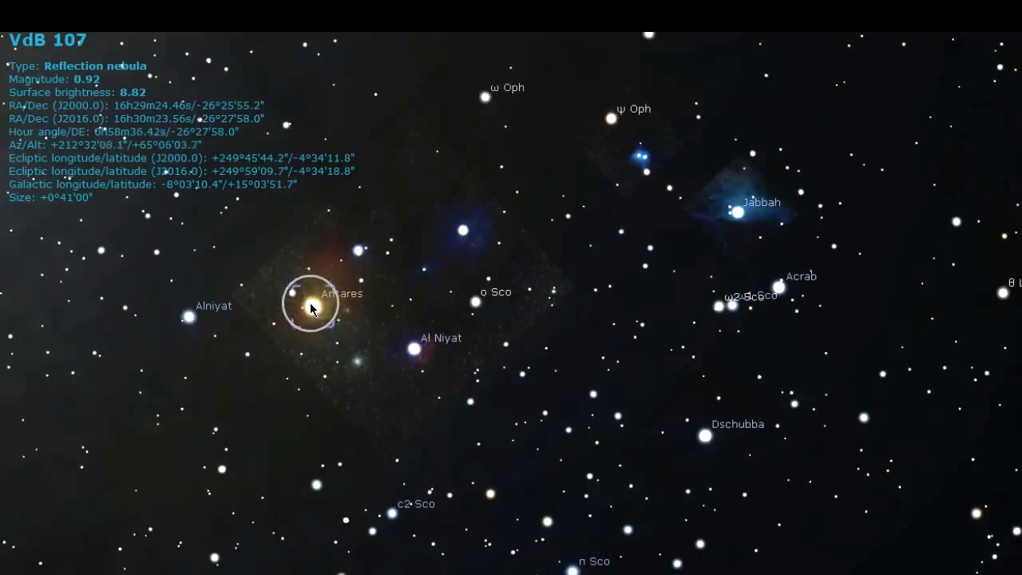
# - Inspect VdB 100 around Jabbah and VdB 104 around Al Niyat
pyautogui.click(733, 212)
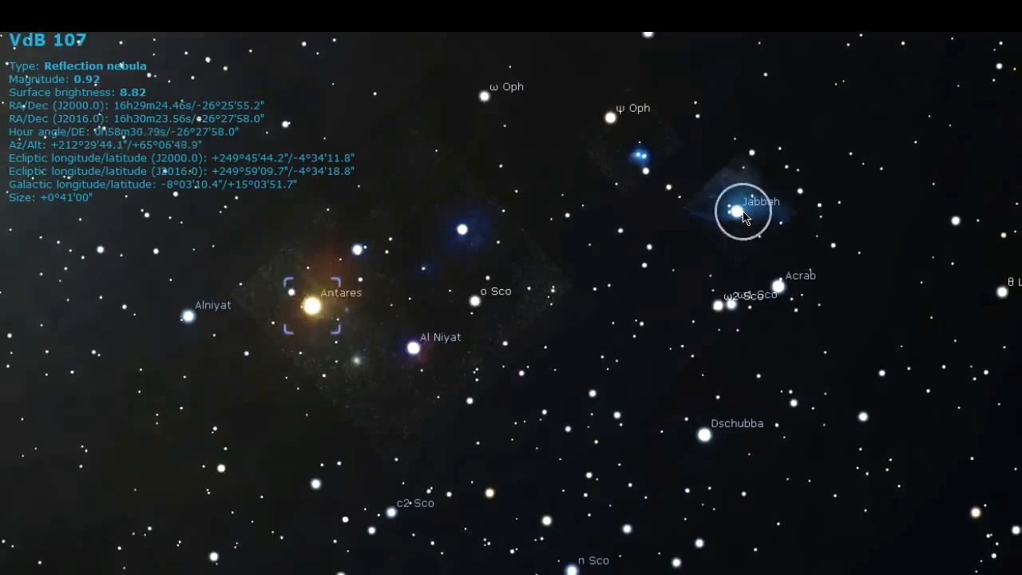
pyautogui.click(731, 210)
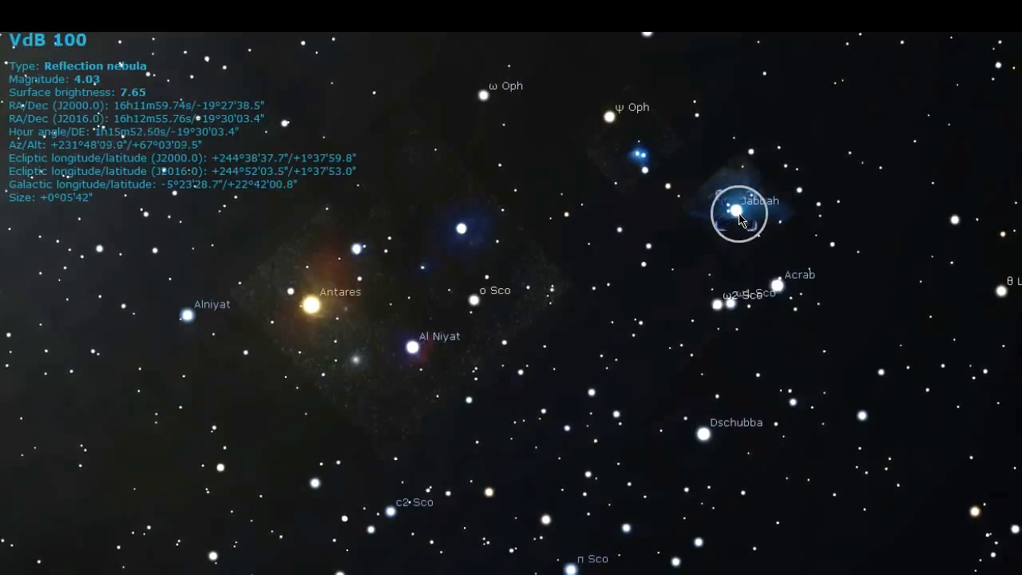
pyautogui.click(424, 345)
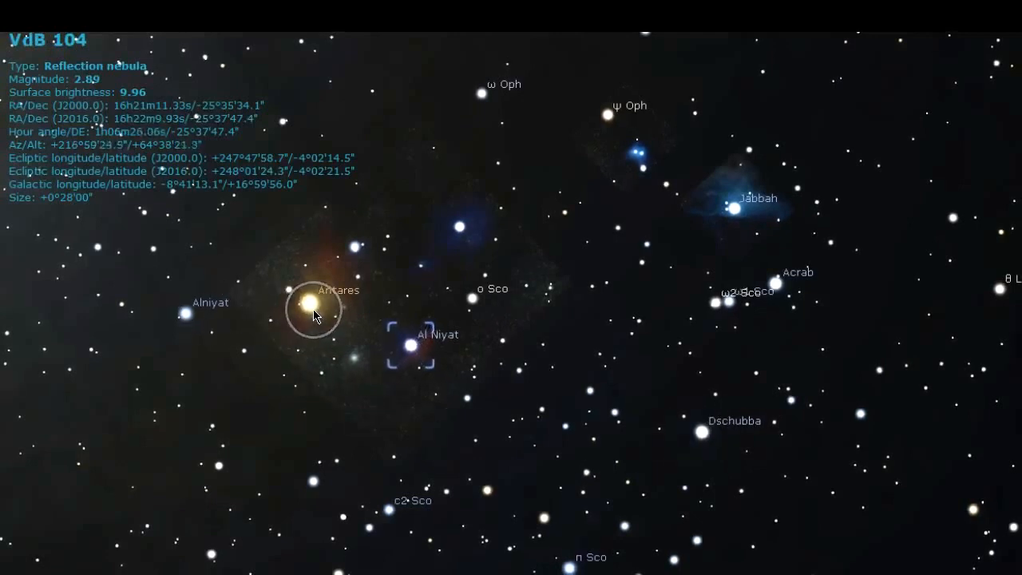
# - Revisit VdB 107 around Antares, then select VdB 106 above o Sco
pyautogui.click(306, 303)
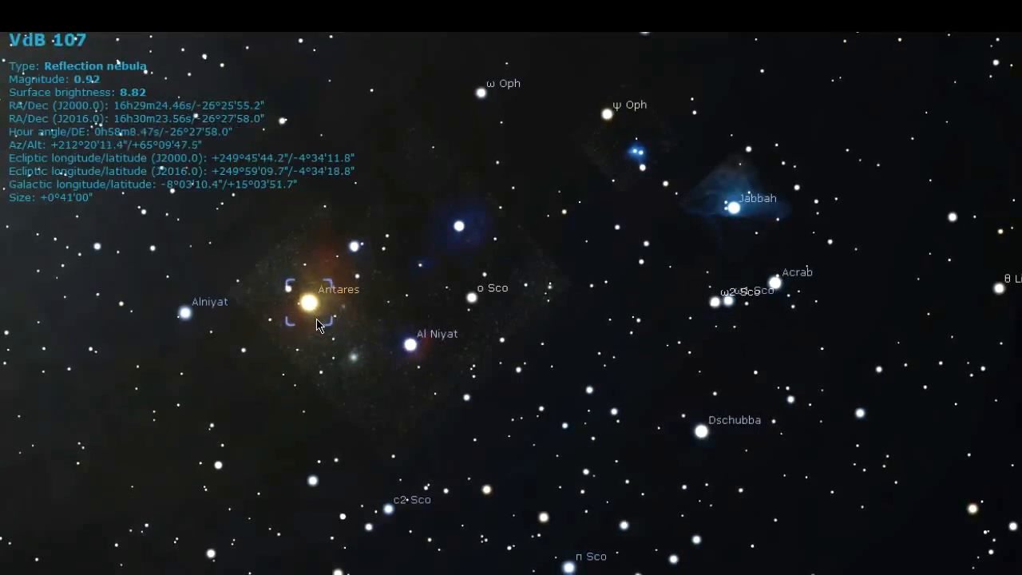
pyautogui.click(459, 226)
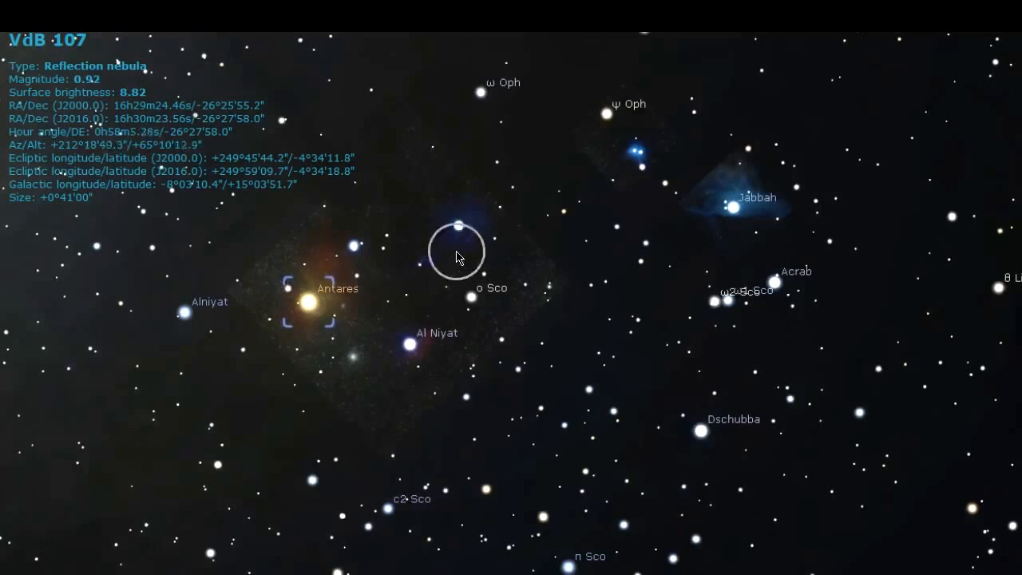
pyautogui.click(459, 225)
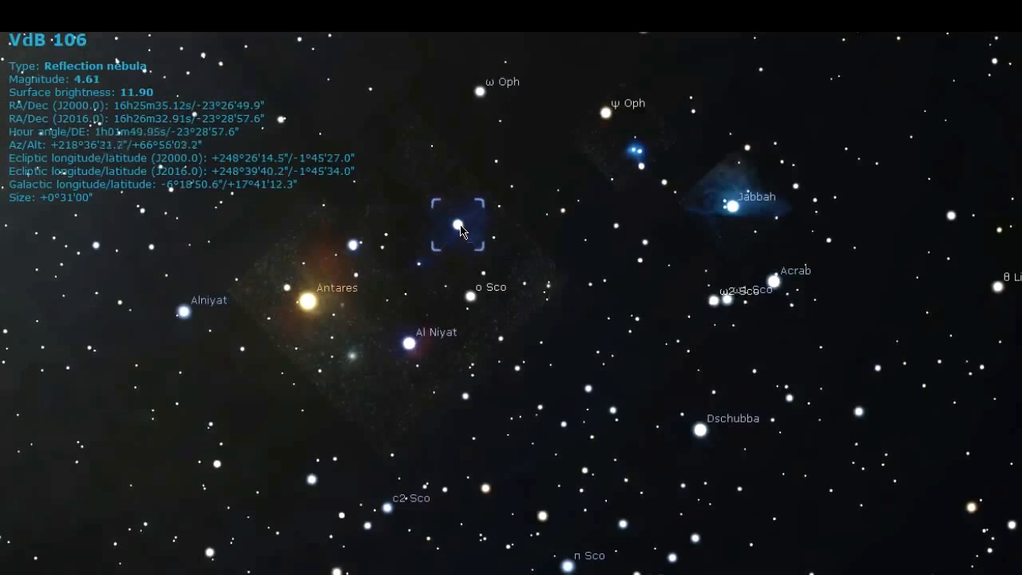
# - Select the faint magnitude 9.25 star just left of Alniyat to show its details
pyautogui.click(182, 310)
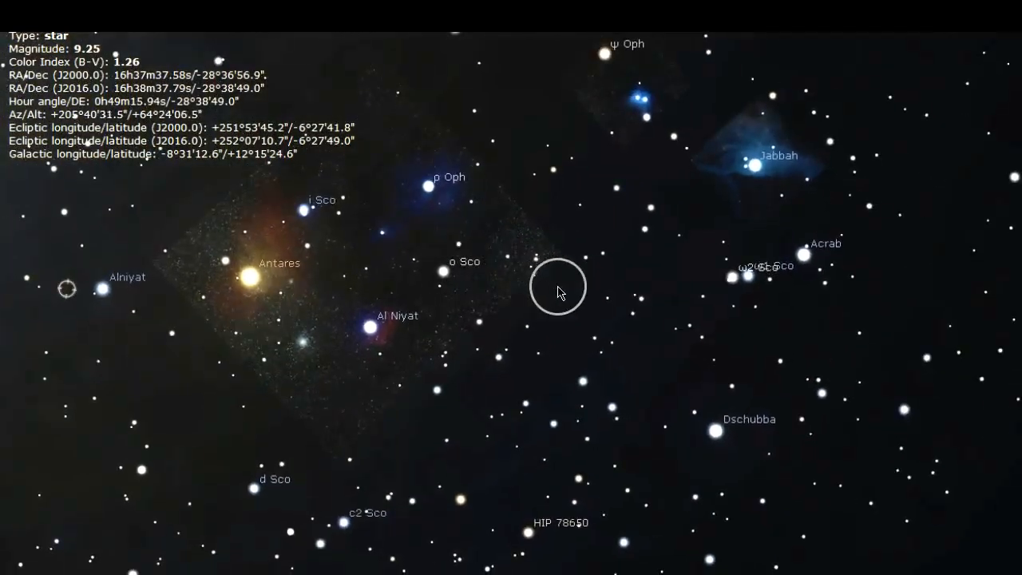
# - Pan the sky so Antares sits lower left and select VdB 104 around Al Niyat
pyautogui.moveTo(559, 288); pyautogui.dragTo(419, 379)
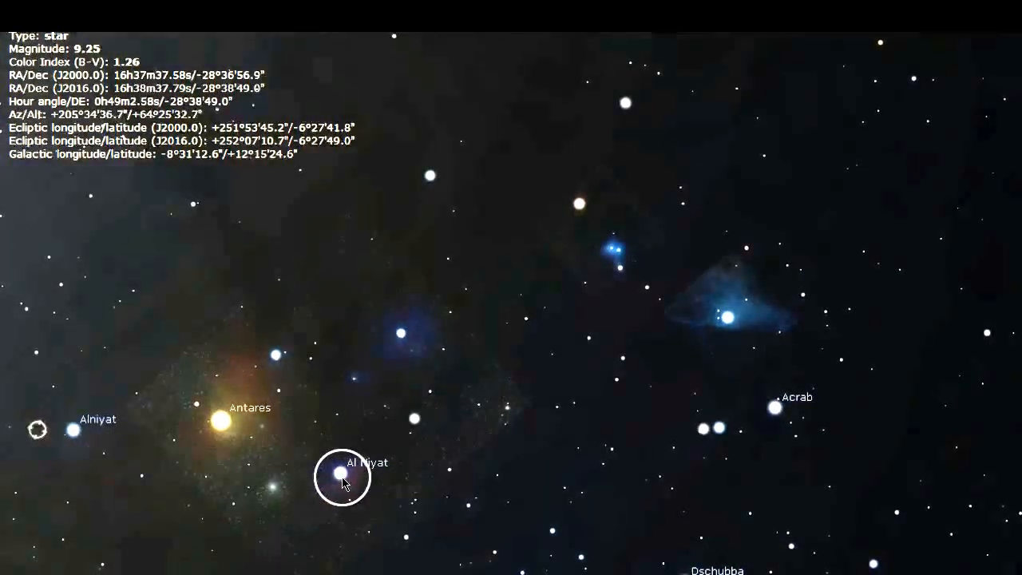
pyautogui.click(339, 477)
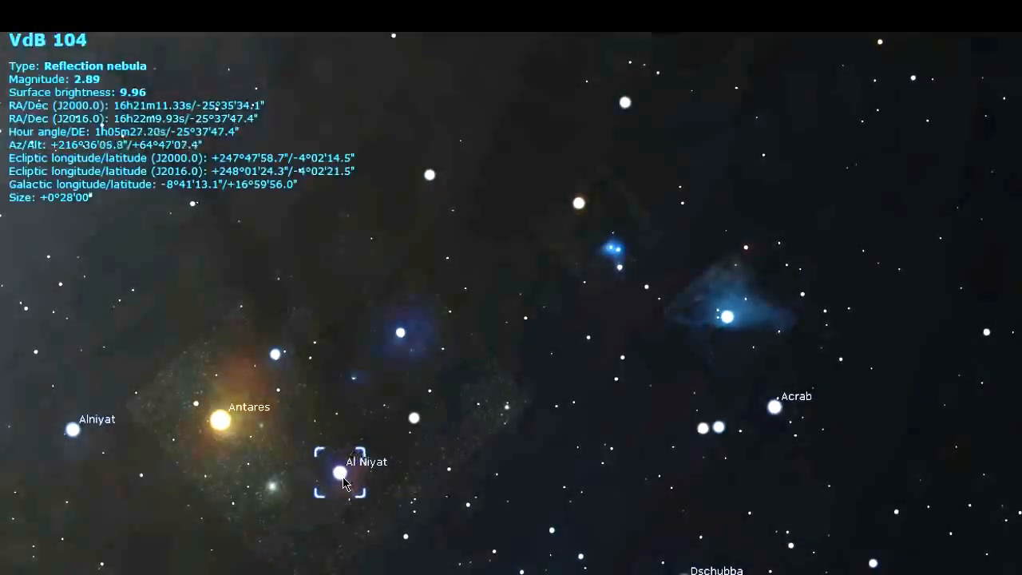